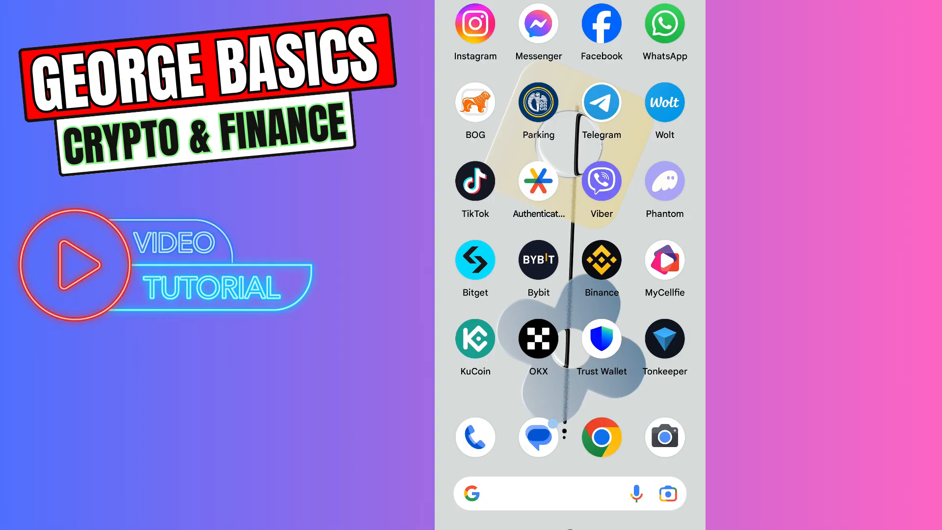
- Copy the Phantom wallet's Solana receiving address to the clipboard
left_click(665, 180)
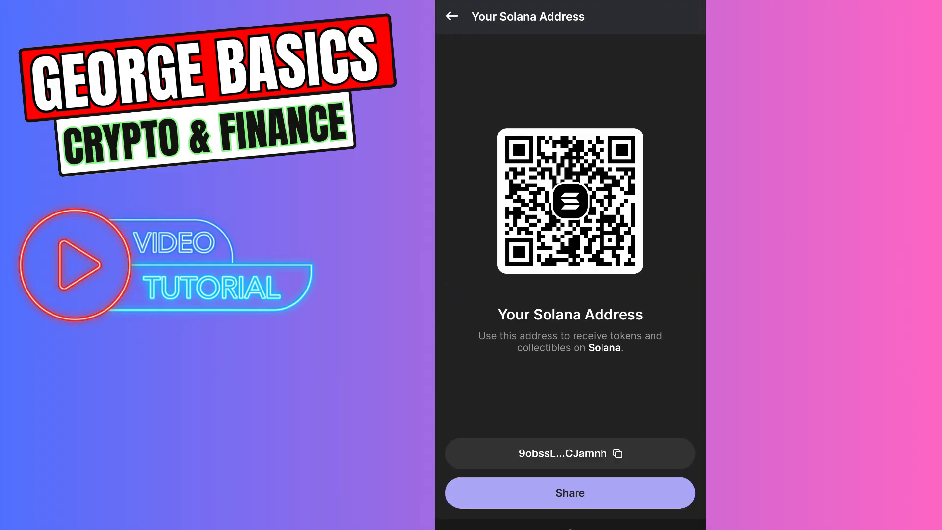
left_click(617, 453)
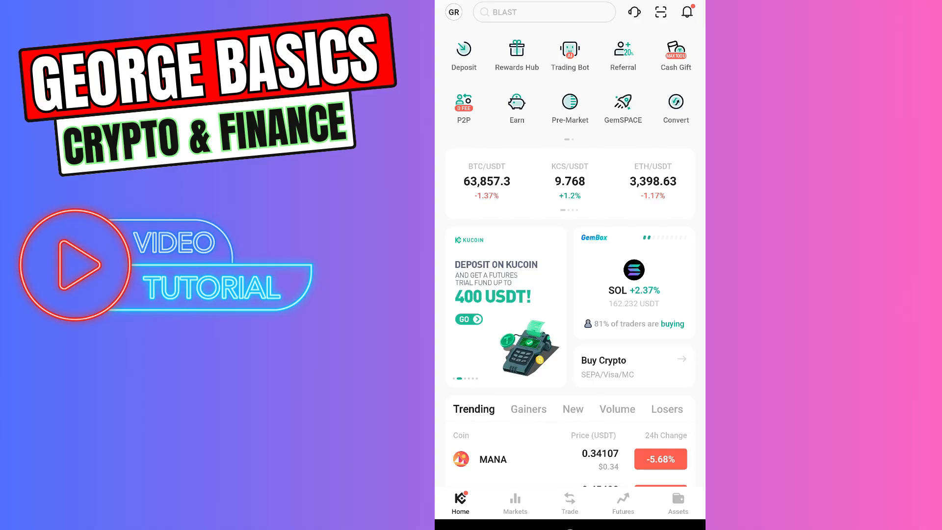
- From Assets, start a crypto withdrawal to reach the coin search
left_click(678, 501)
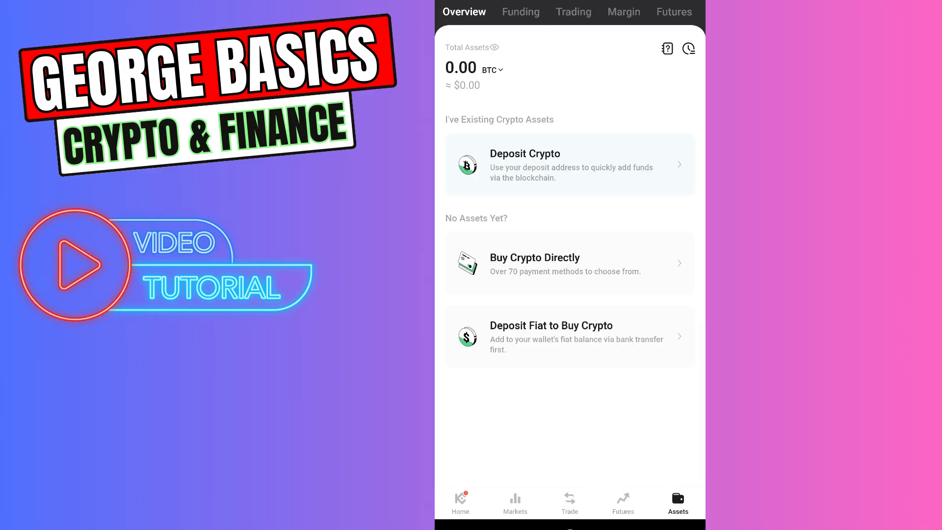
left_click(520, 11)
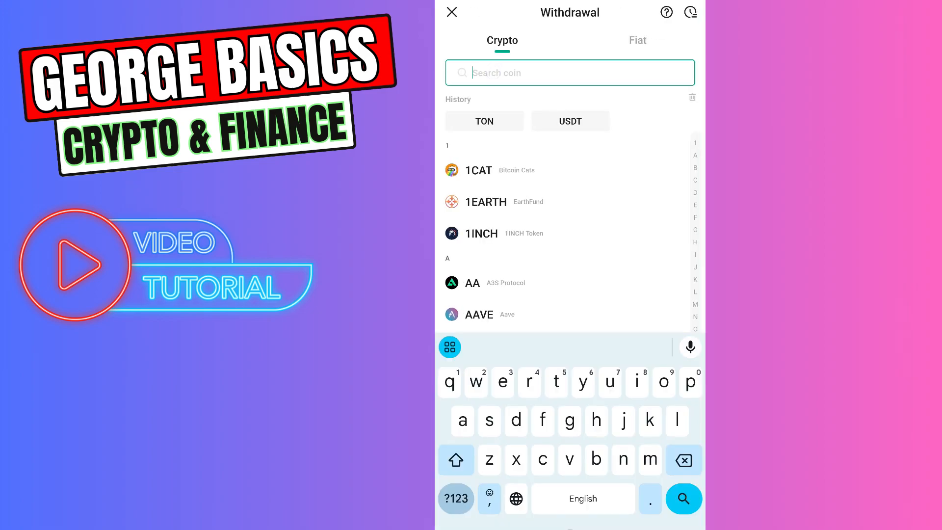
- Search 'solana' and choose SOL as the coin to withdraw
type("solana")
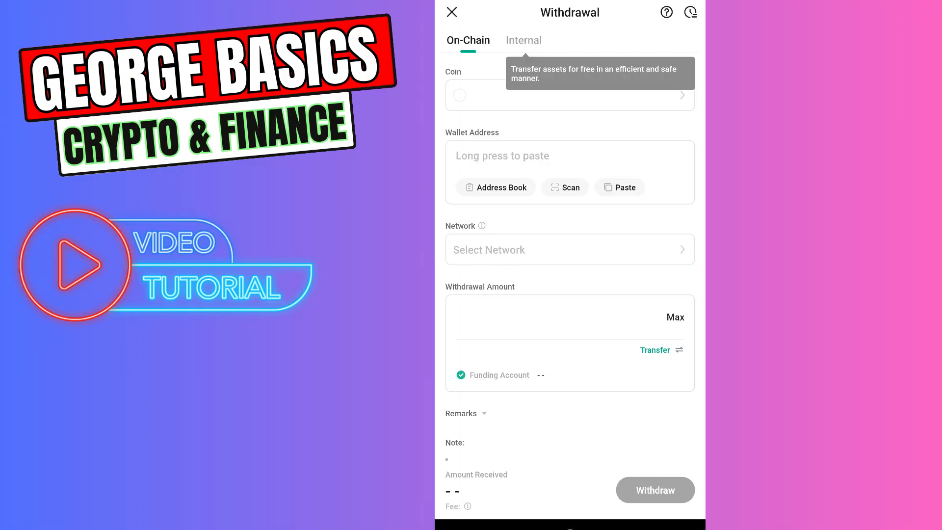
left_click(569, 96)
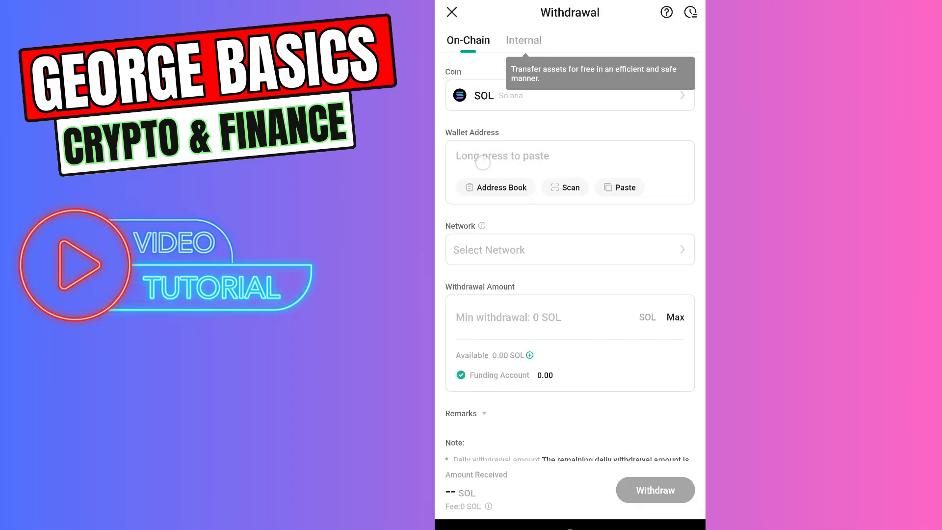
- Paste the Phantom address and select the Solana (SOL) withdrawal network
left_click(618, 187)
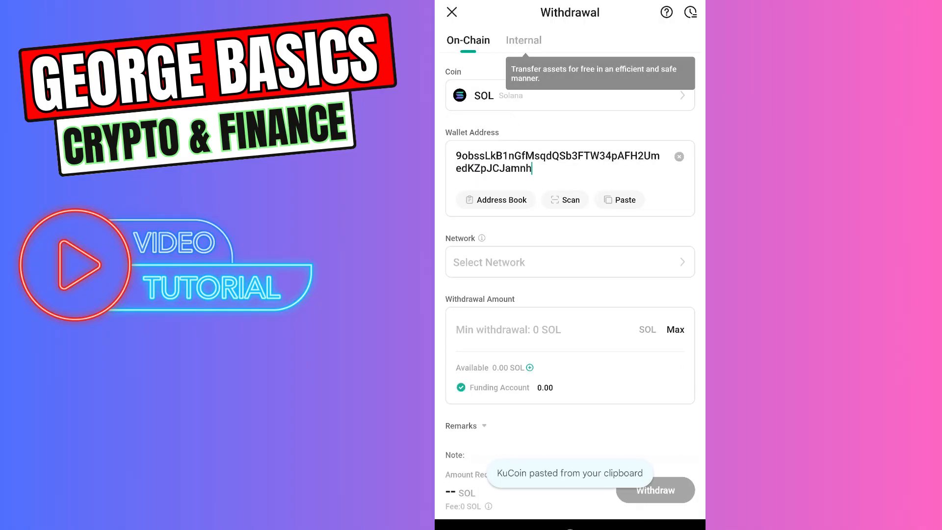
left_click(569, 262)
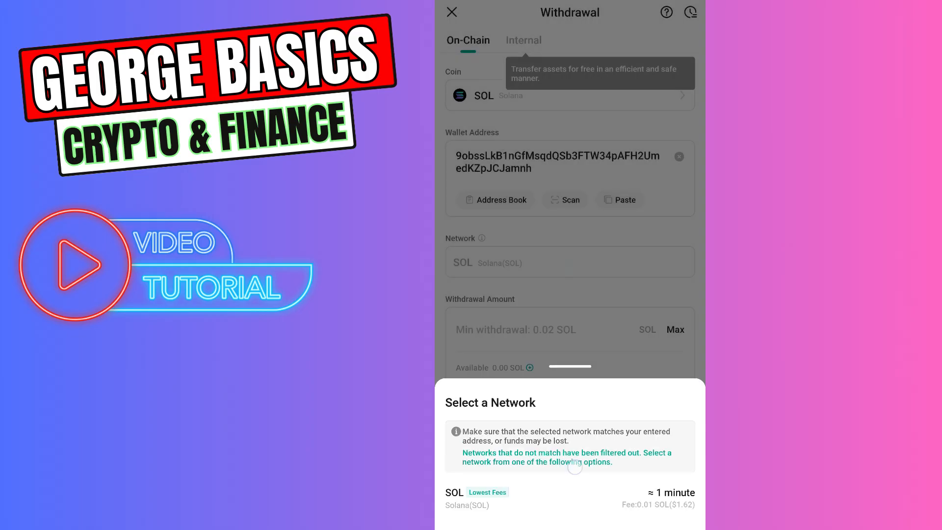
left_click(454, 498)
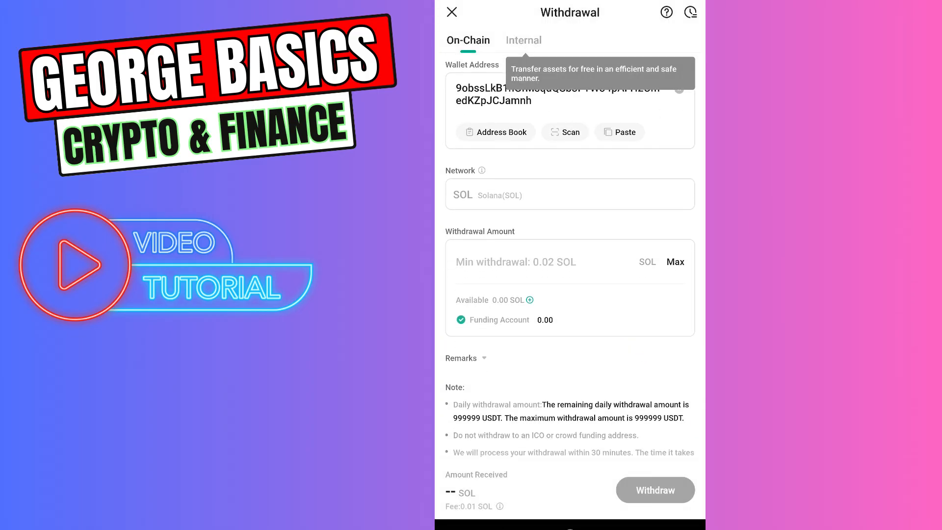